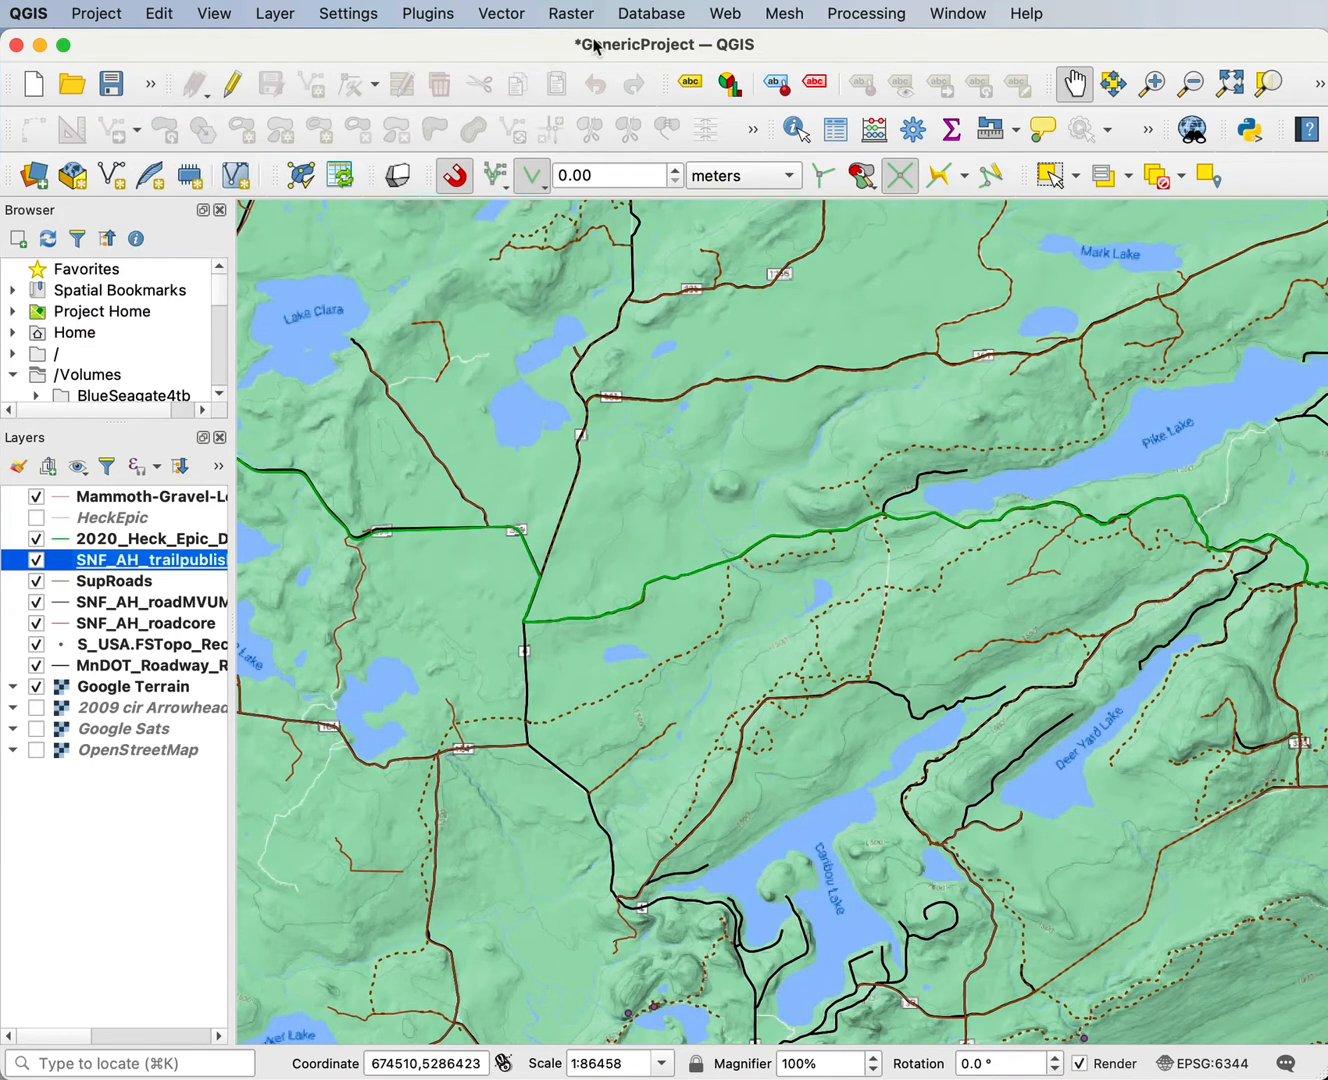
pyautogui.moveTo(395, 177)
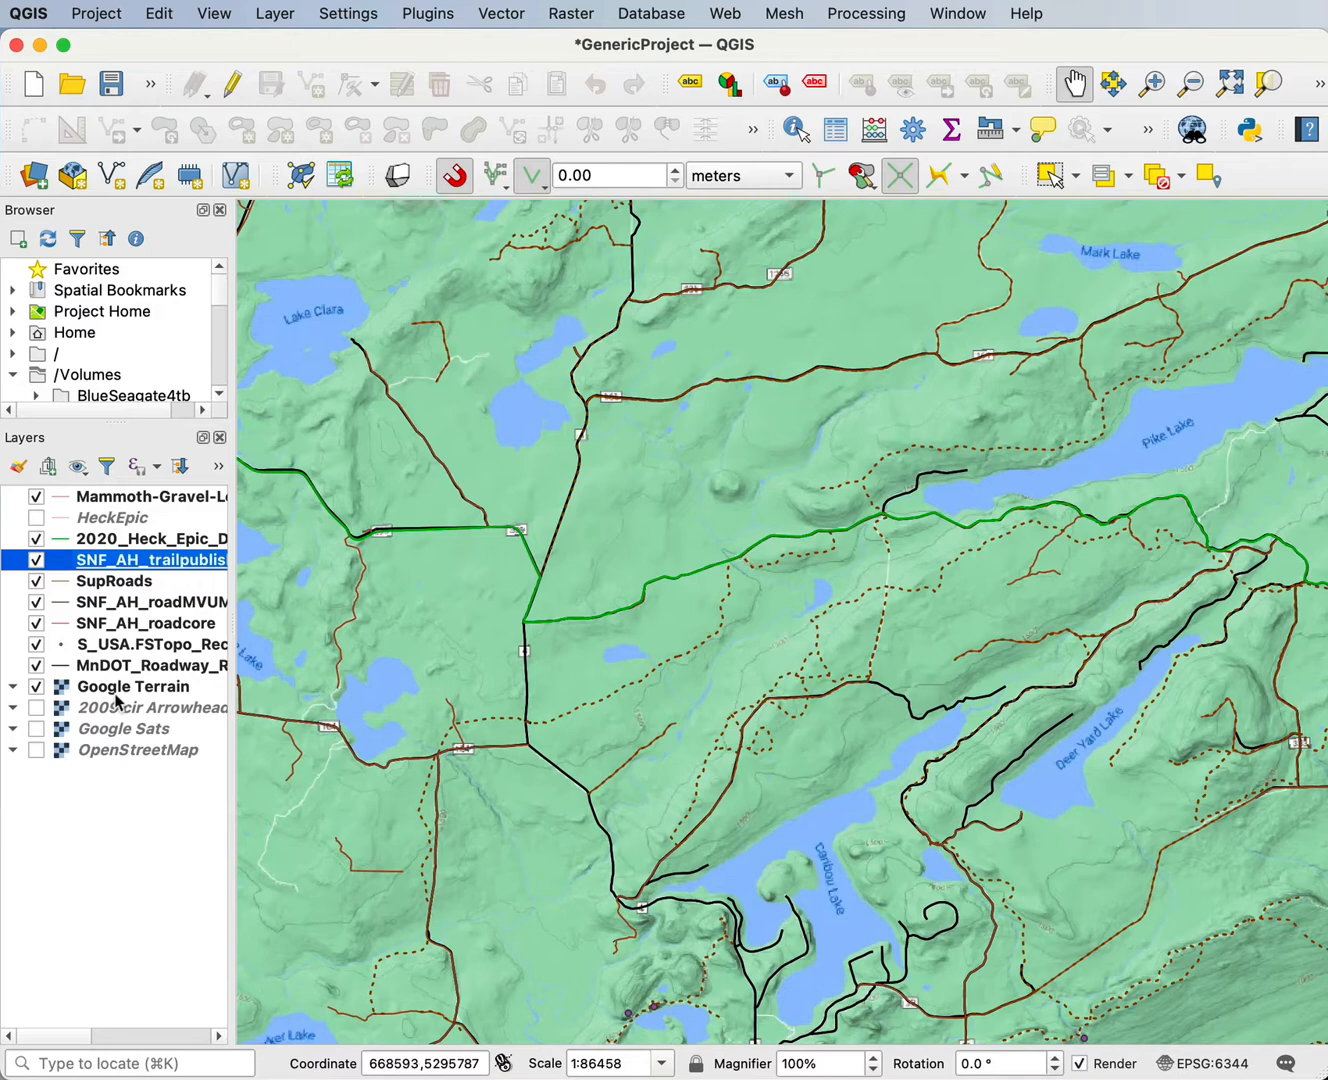
# Step: Hide the Google Terrain basemap and enable the 2009 cir Arrowhead imagery layer
pyautogui.click(37, 687)
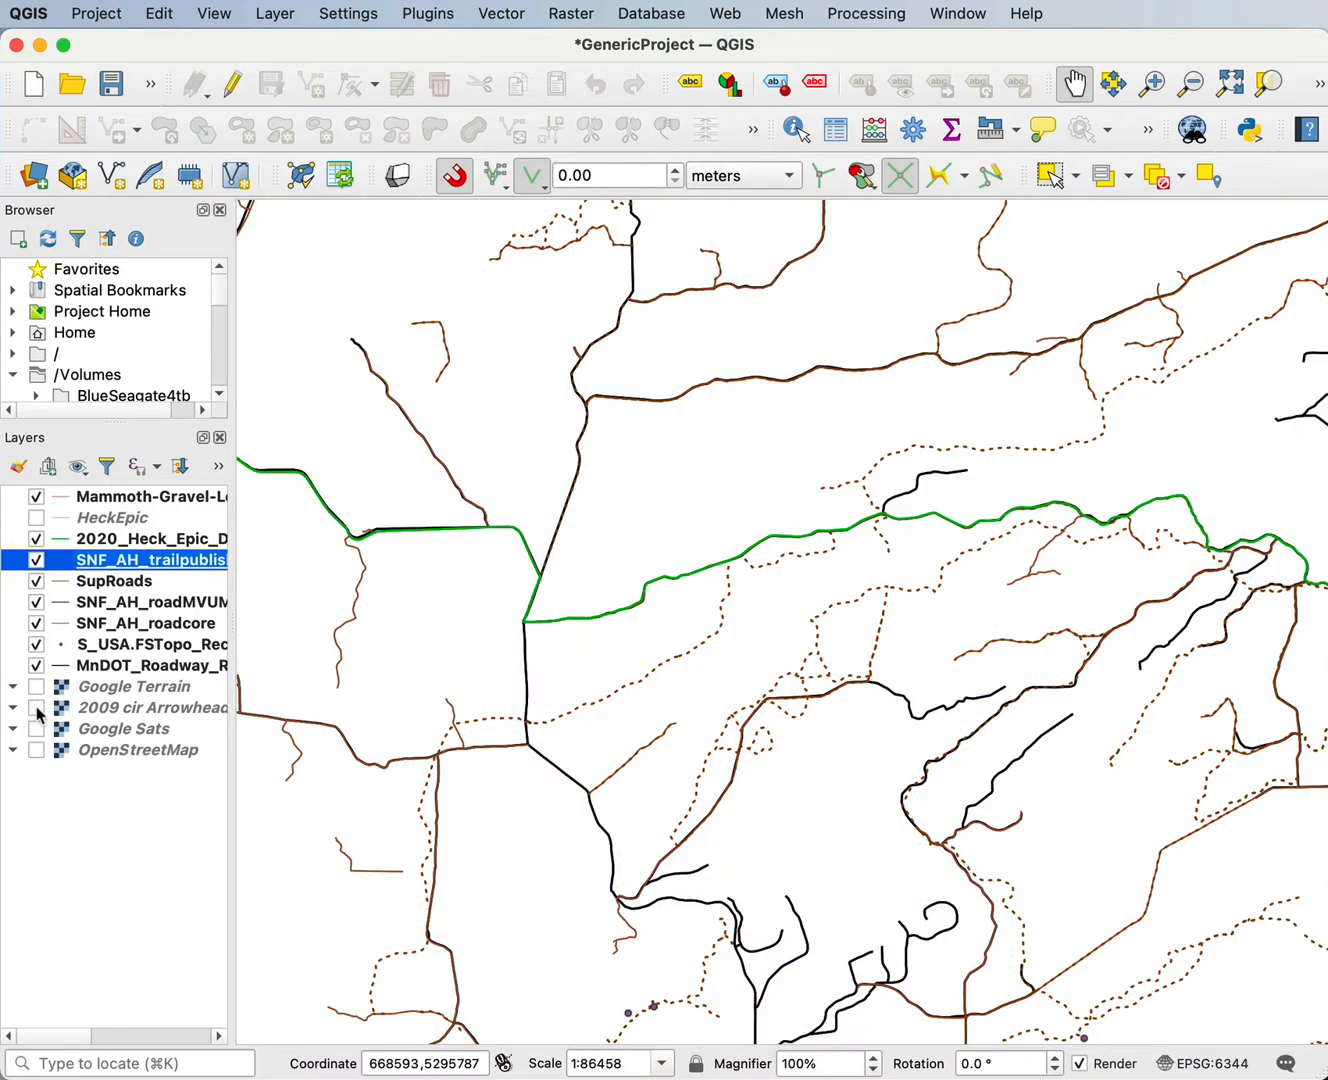
pyautogui.click(37, 707)
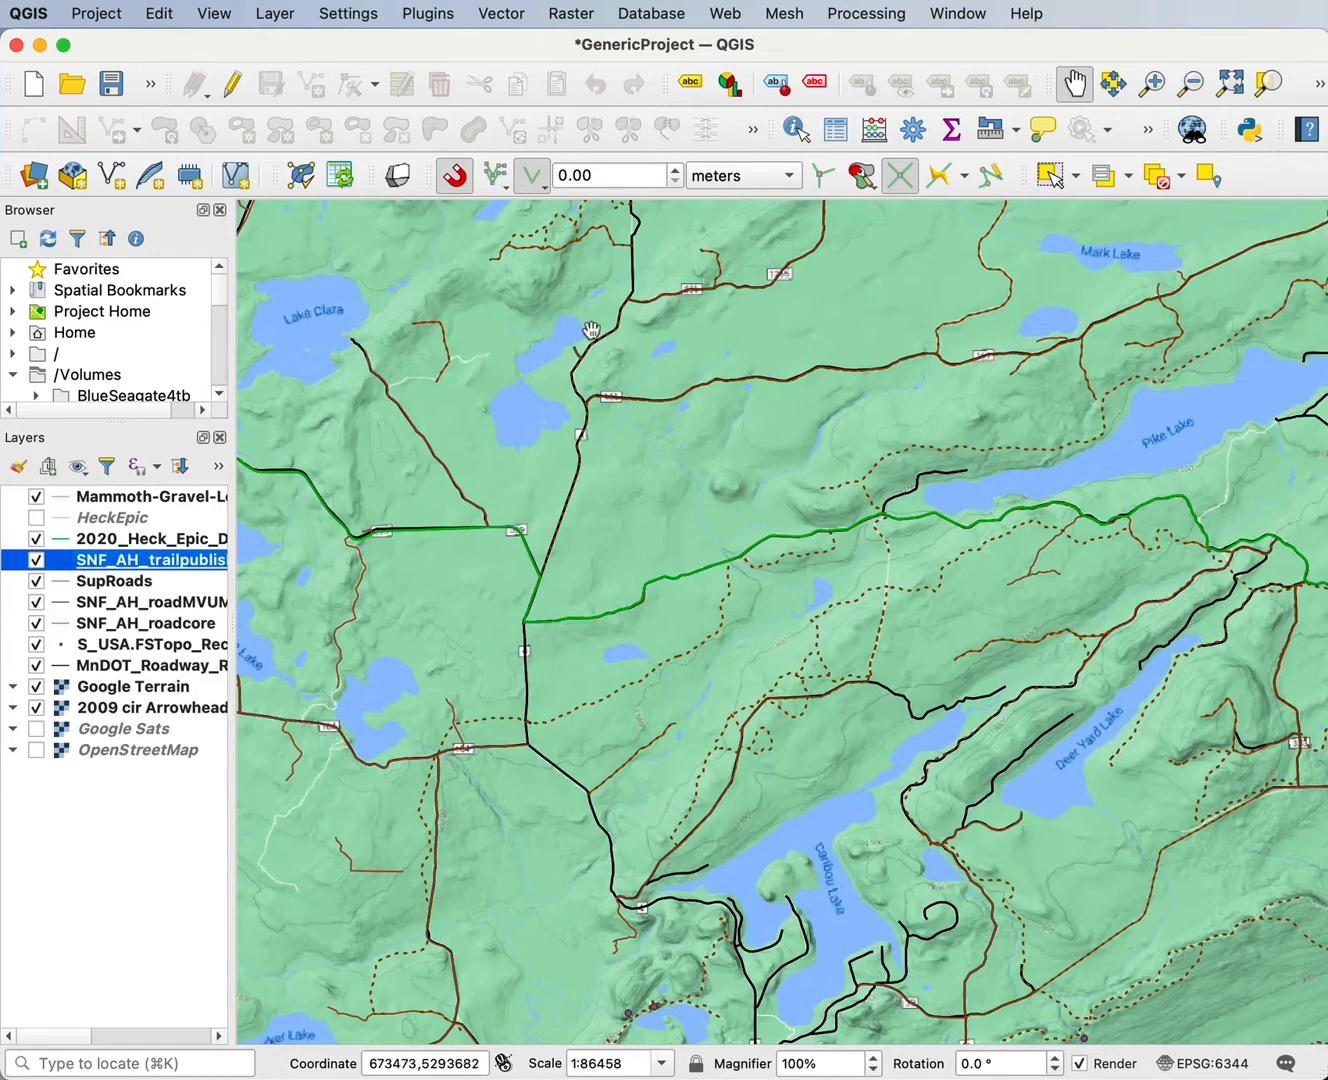
# Step: Start Export Map to PDF and tick Create Geospatial PDF (GeoPDF)
pyautogui.click(96, 13)
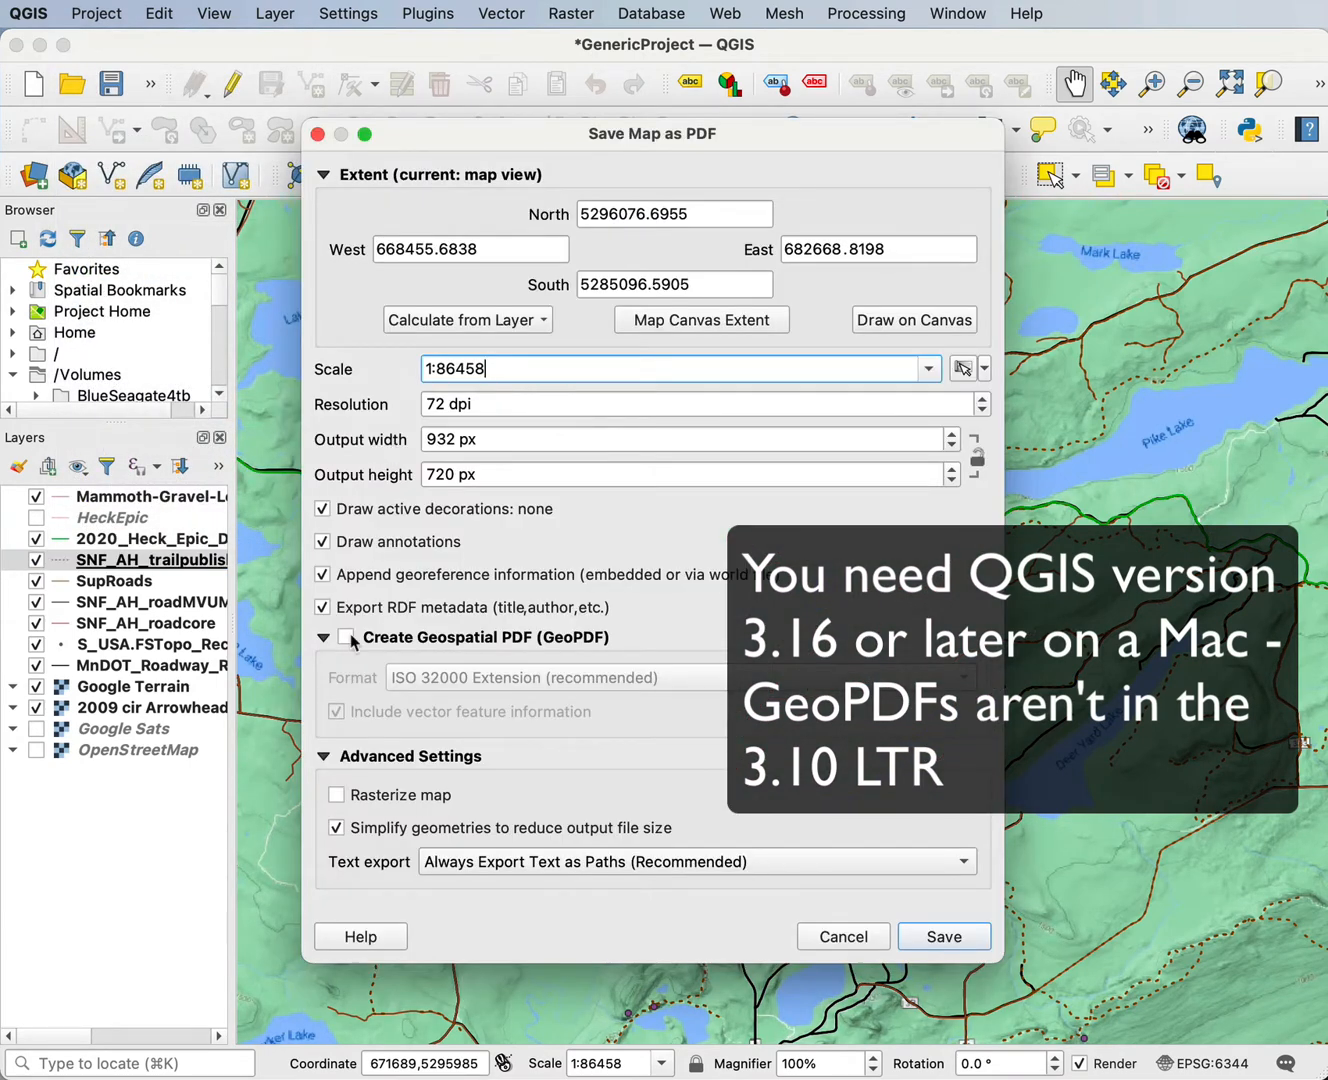
pyautogui.click(344, 637)
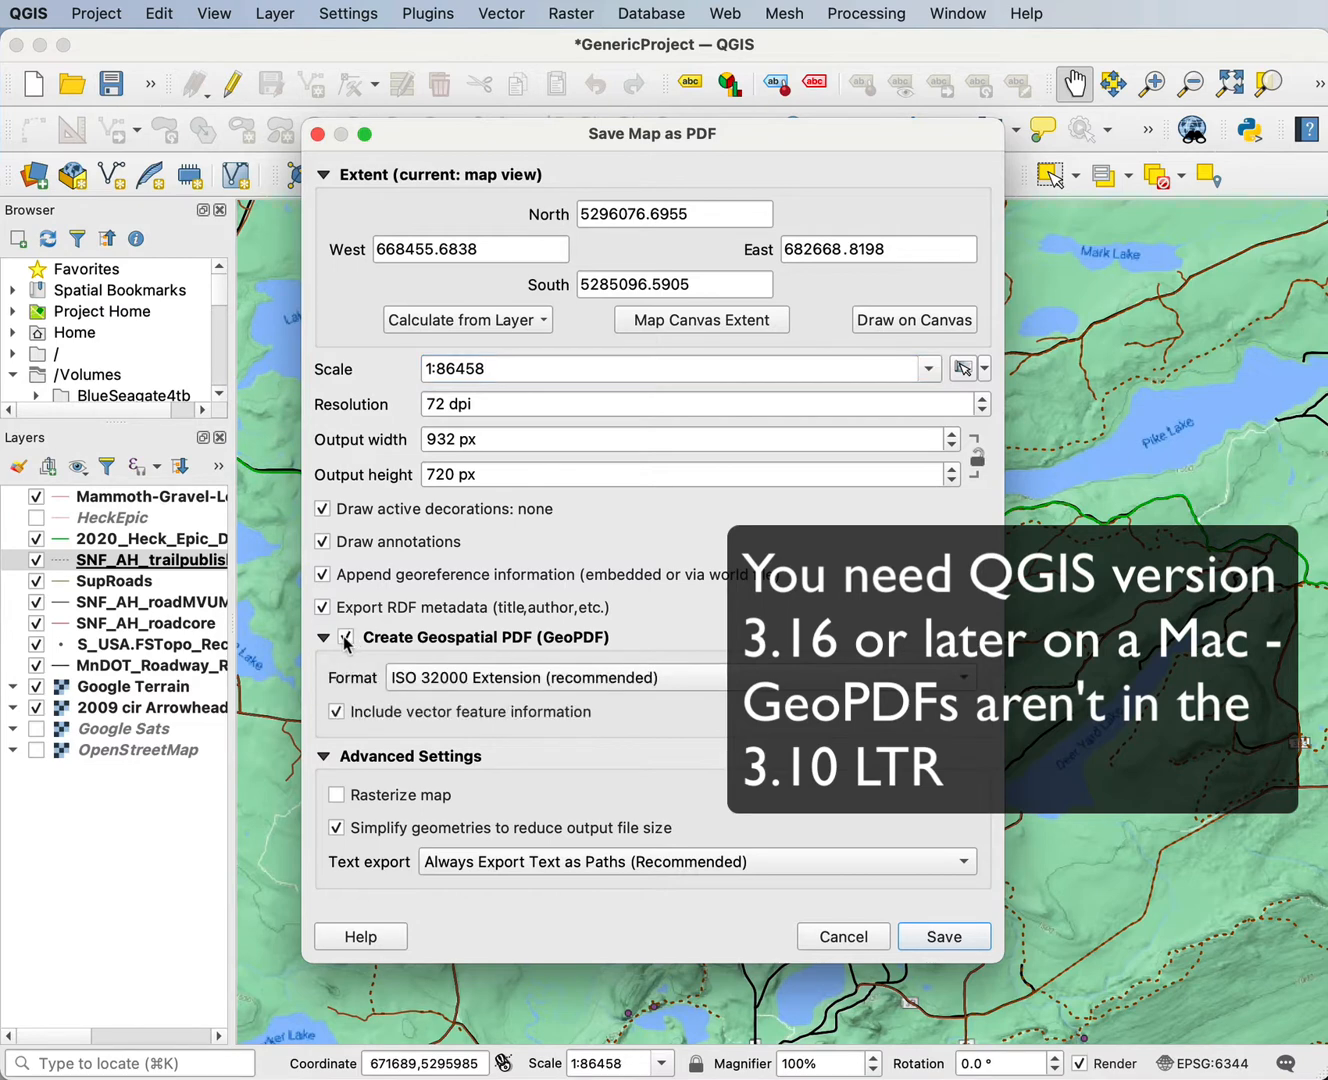
pyautogui.moveTo(587, 642)
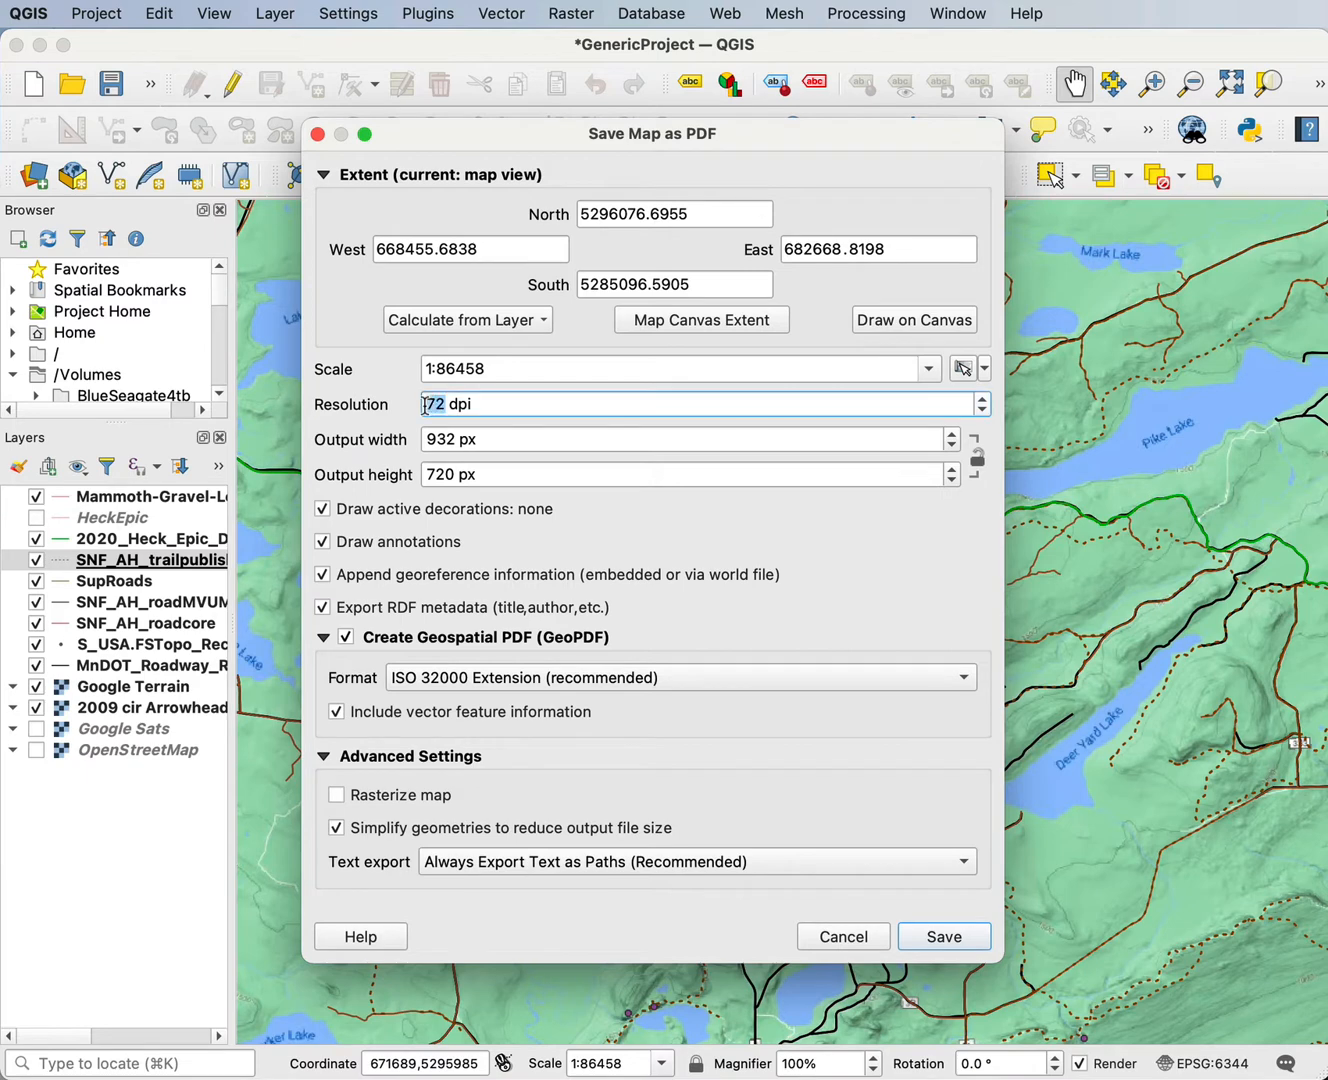
# Step: Set the resolution to 150 dpi and save the GeoPDF as testdmap.pdf
pyautogui.write('150')
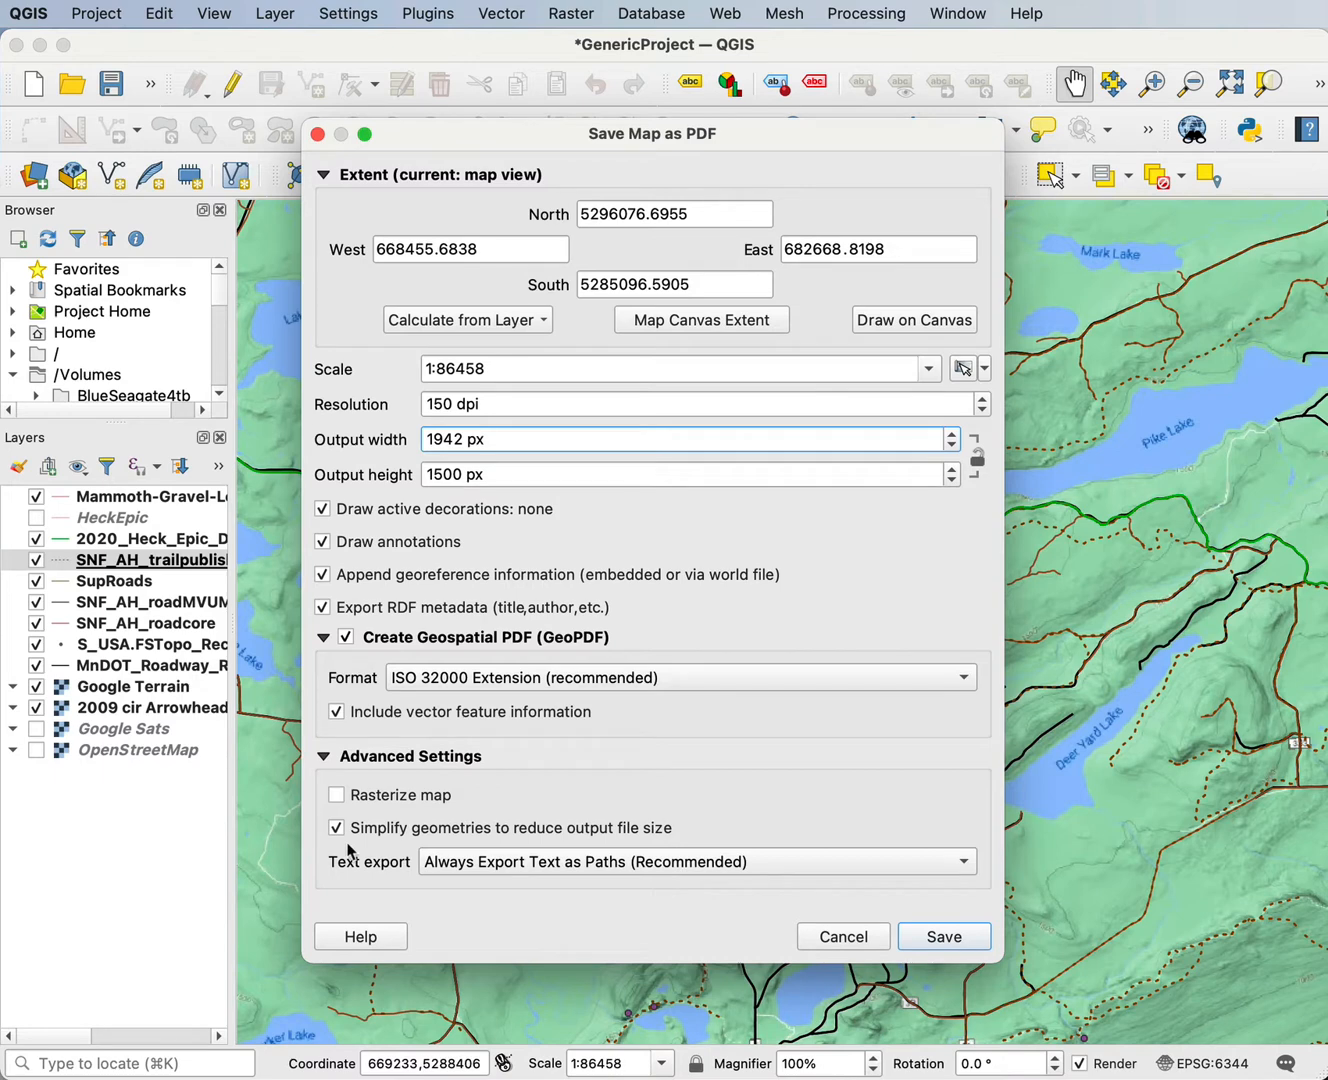
pyautogui.moveTo(780, 782)
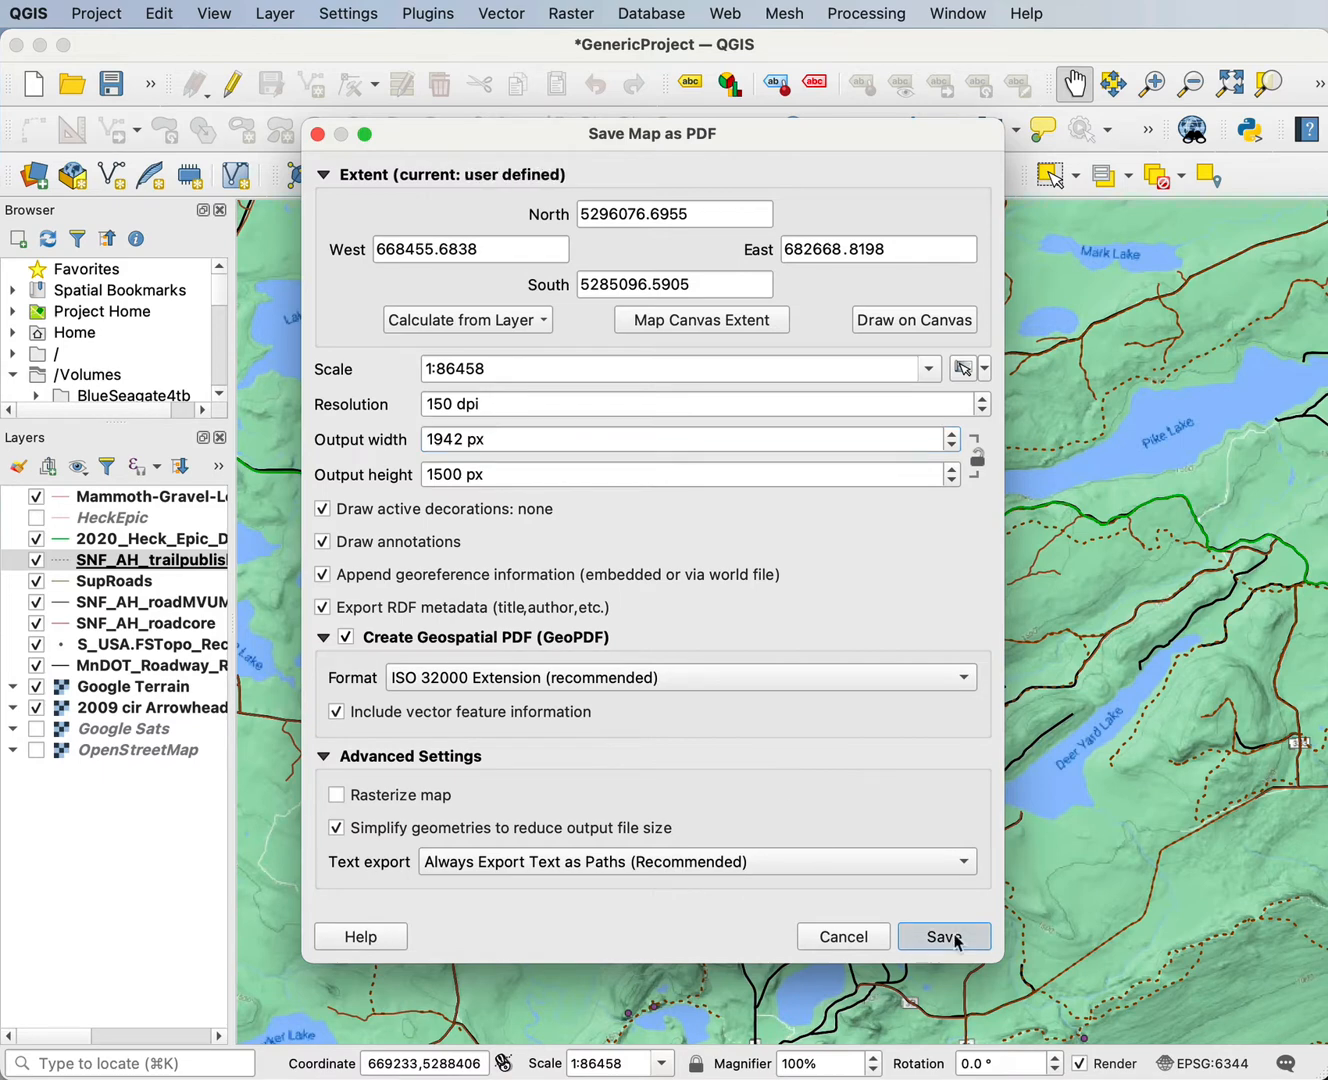
pyautogui.click(942, 937)
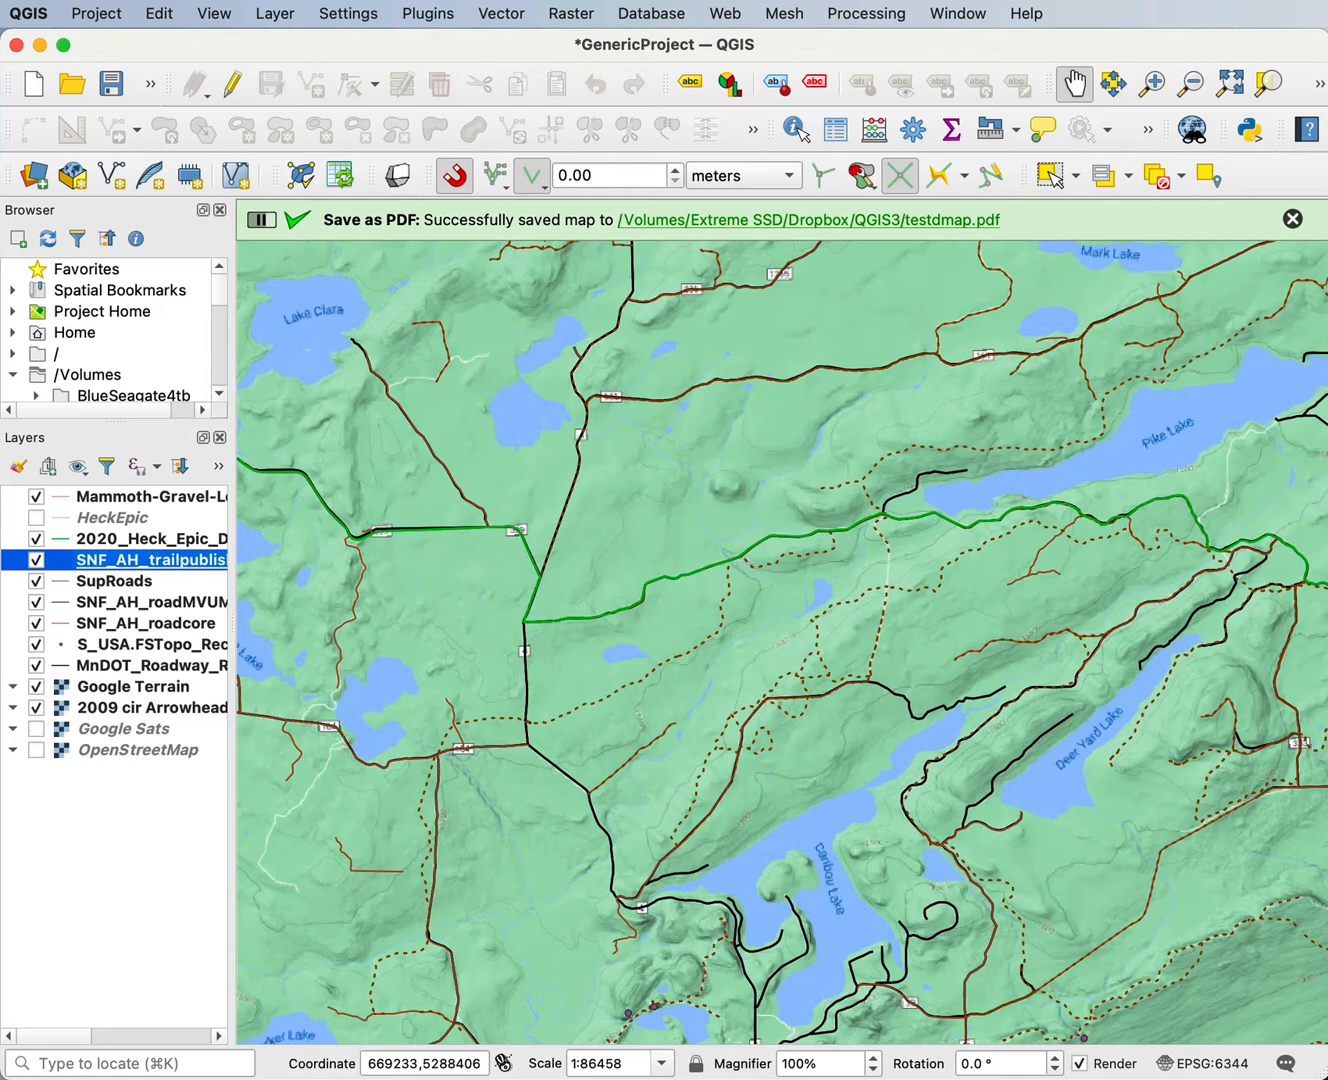
# Step: Close the 'Successfully saved map' message bar
pyautogui.click(1291, 218)
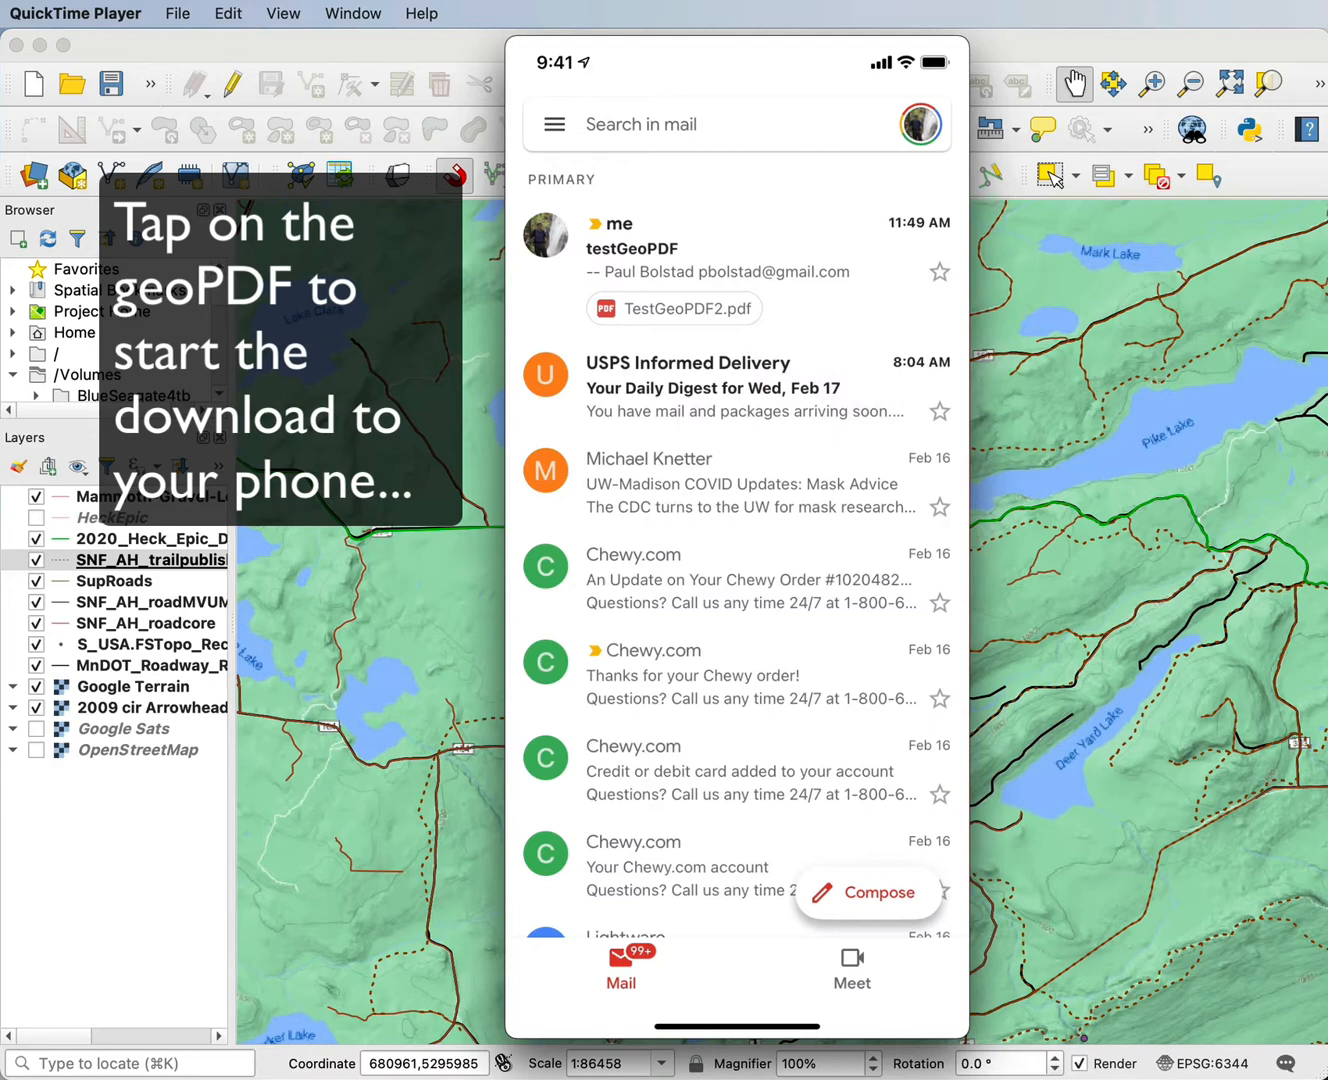
# Step: Open the TestGeoPDF2.pdf attachment and scroll its share options to Avenza Maps
pyautogui.click(673, 308)
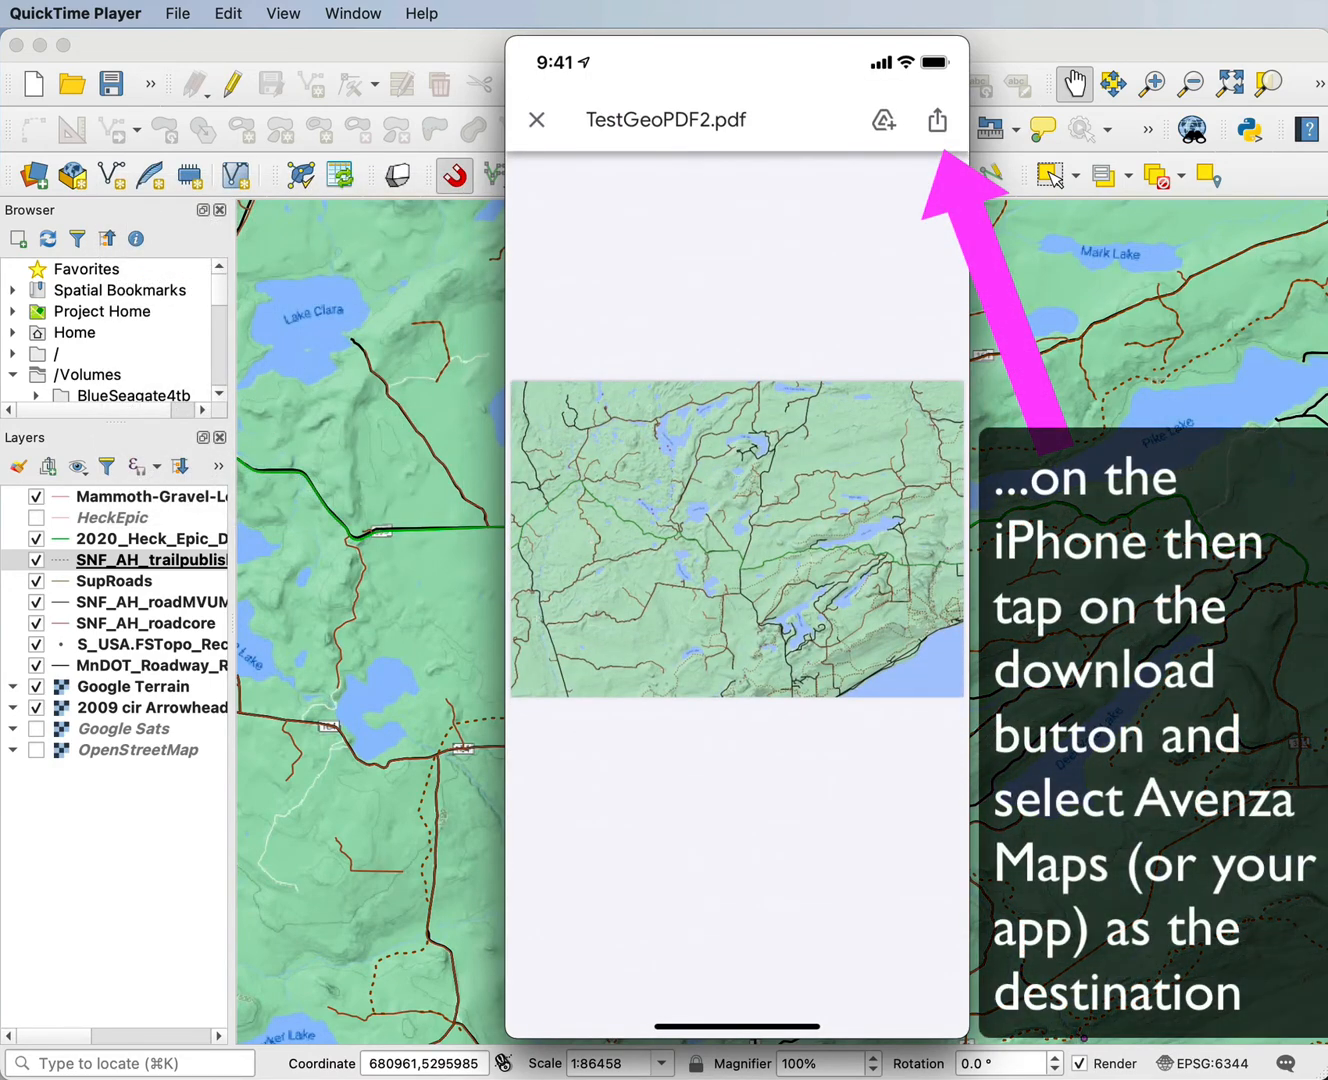
pyautogui.click(936, 120)
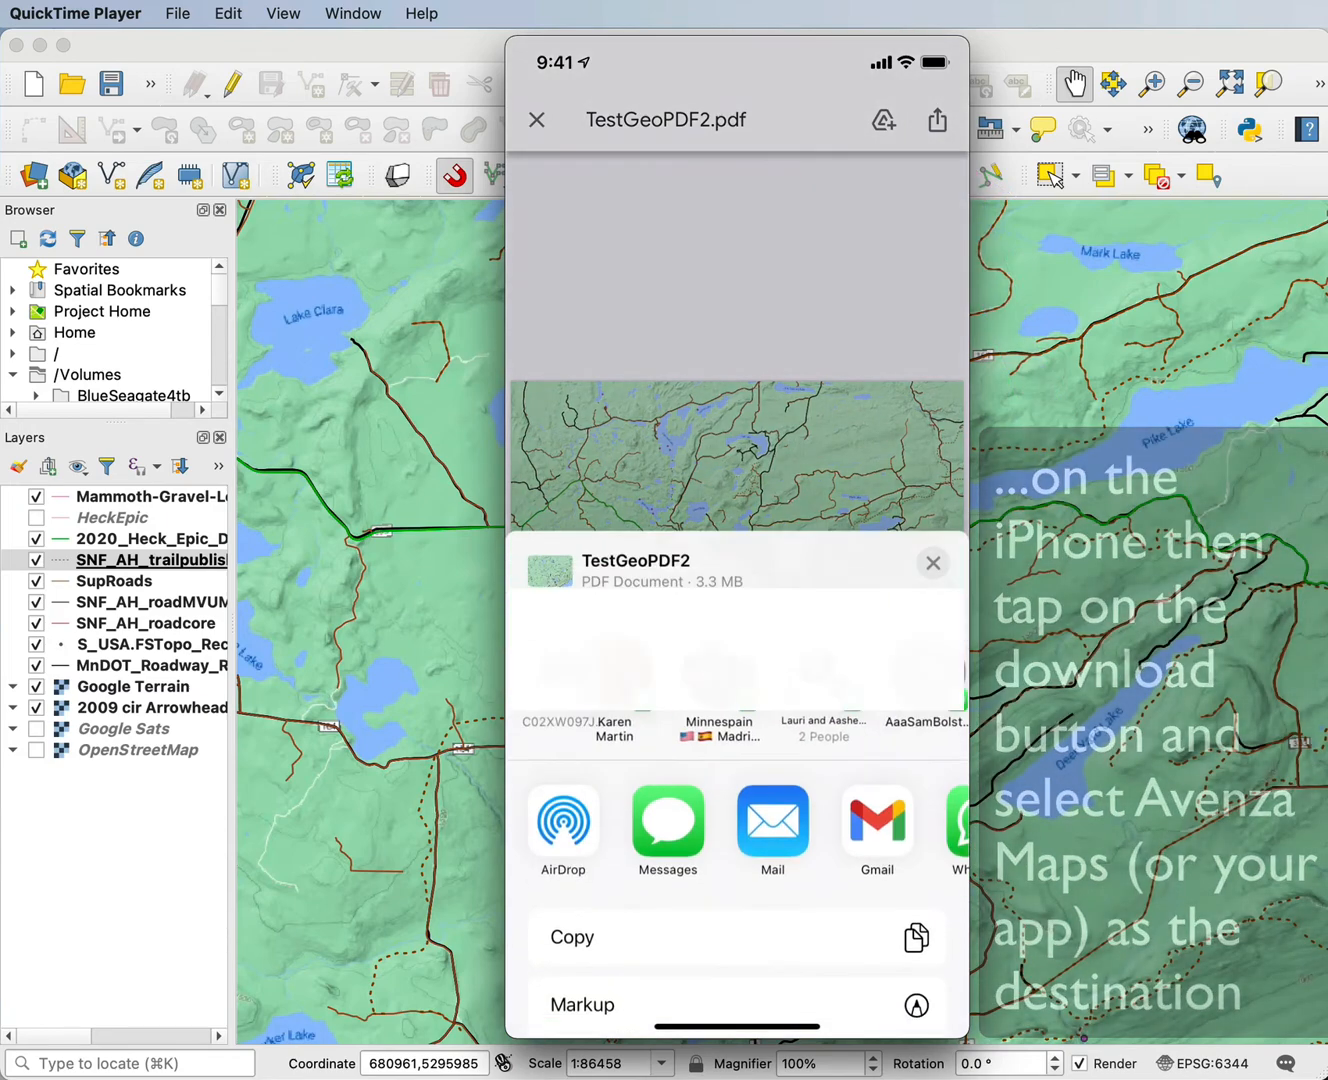
pyautogui.scroll(-3)
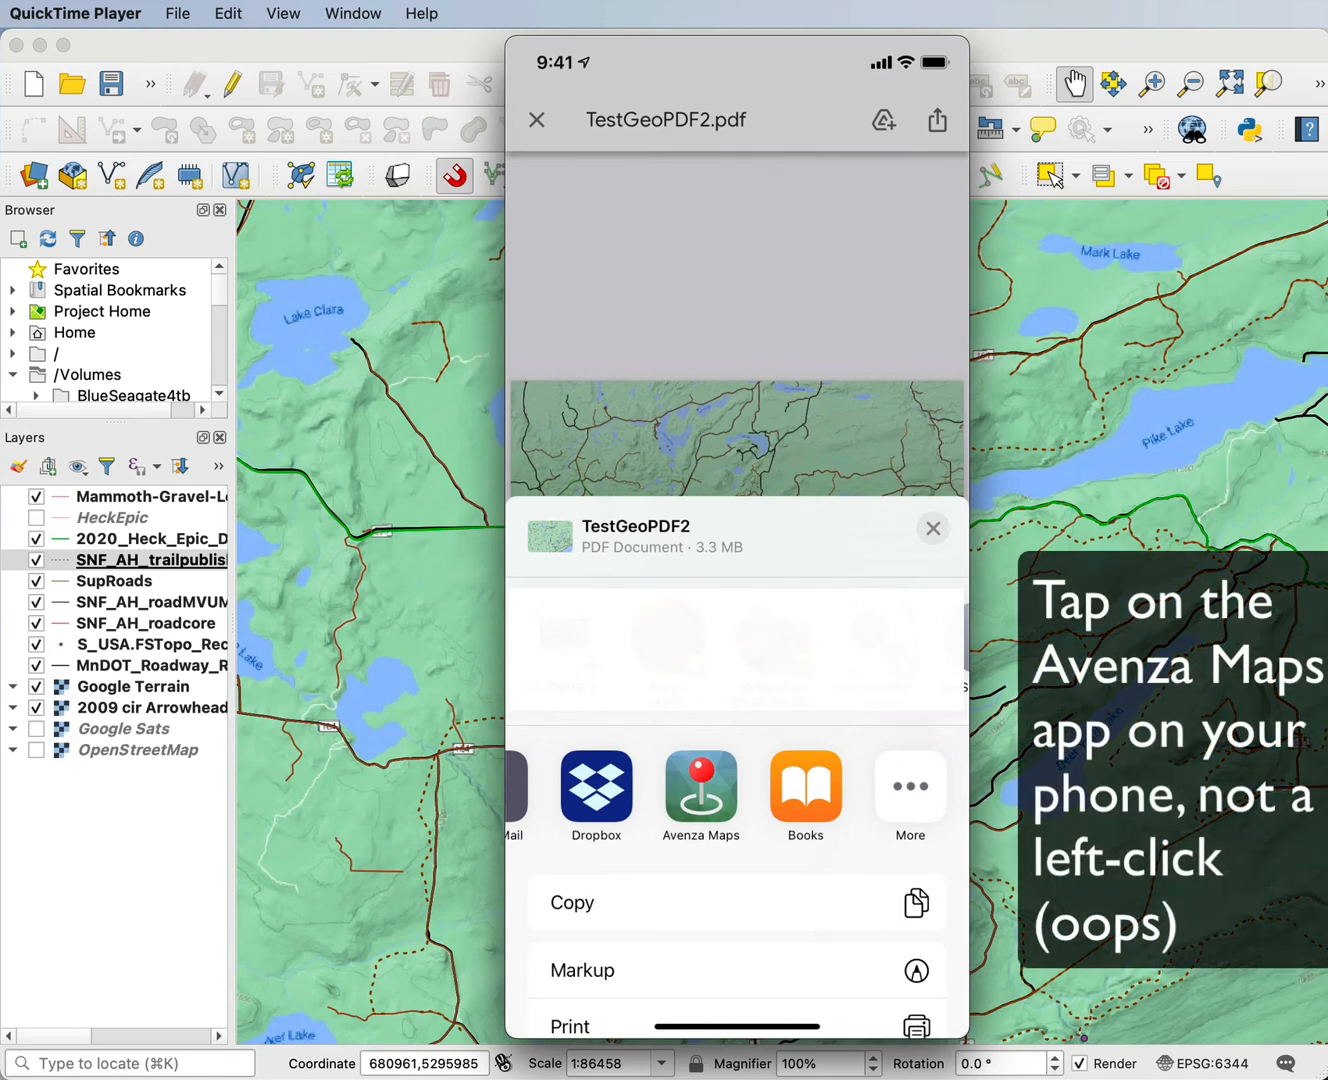
# Step: Send the PDF to Avenza Maps and open TestGeoPDF2-7 from My Maps
pyautogui.click(700, 795)
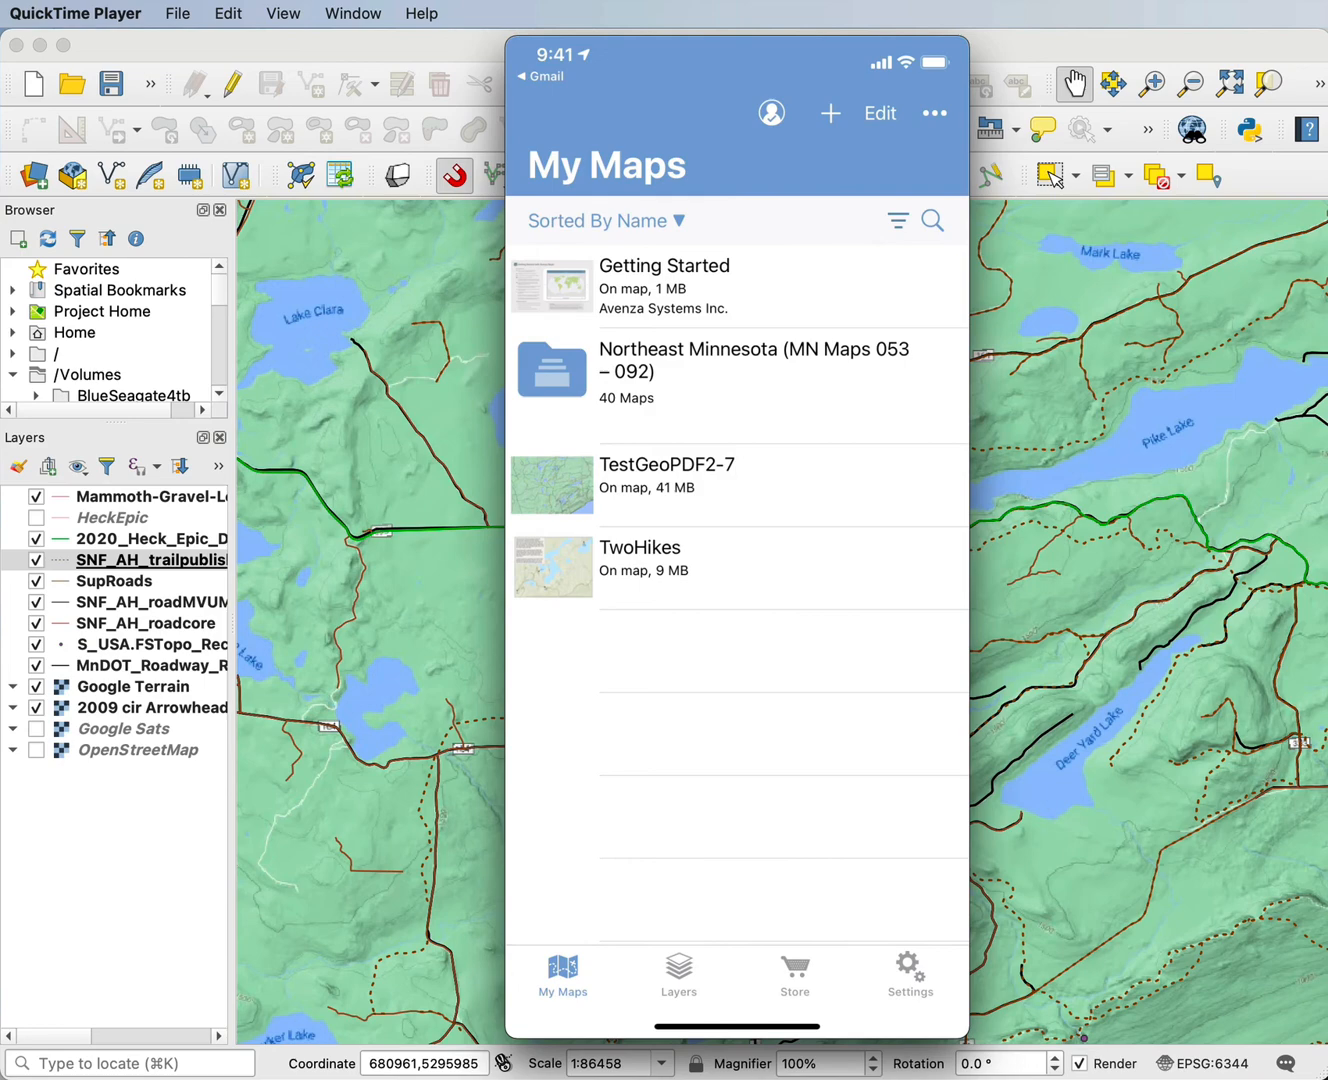
pyautogui.click(667, 475)
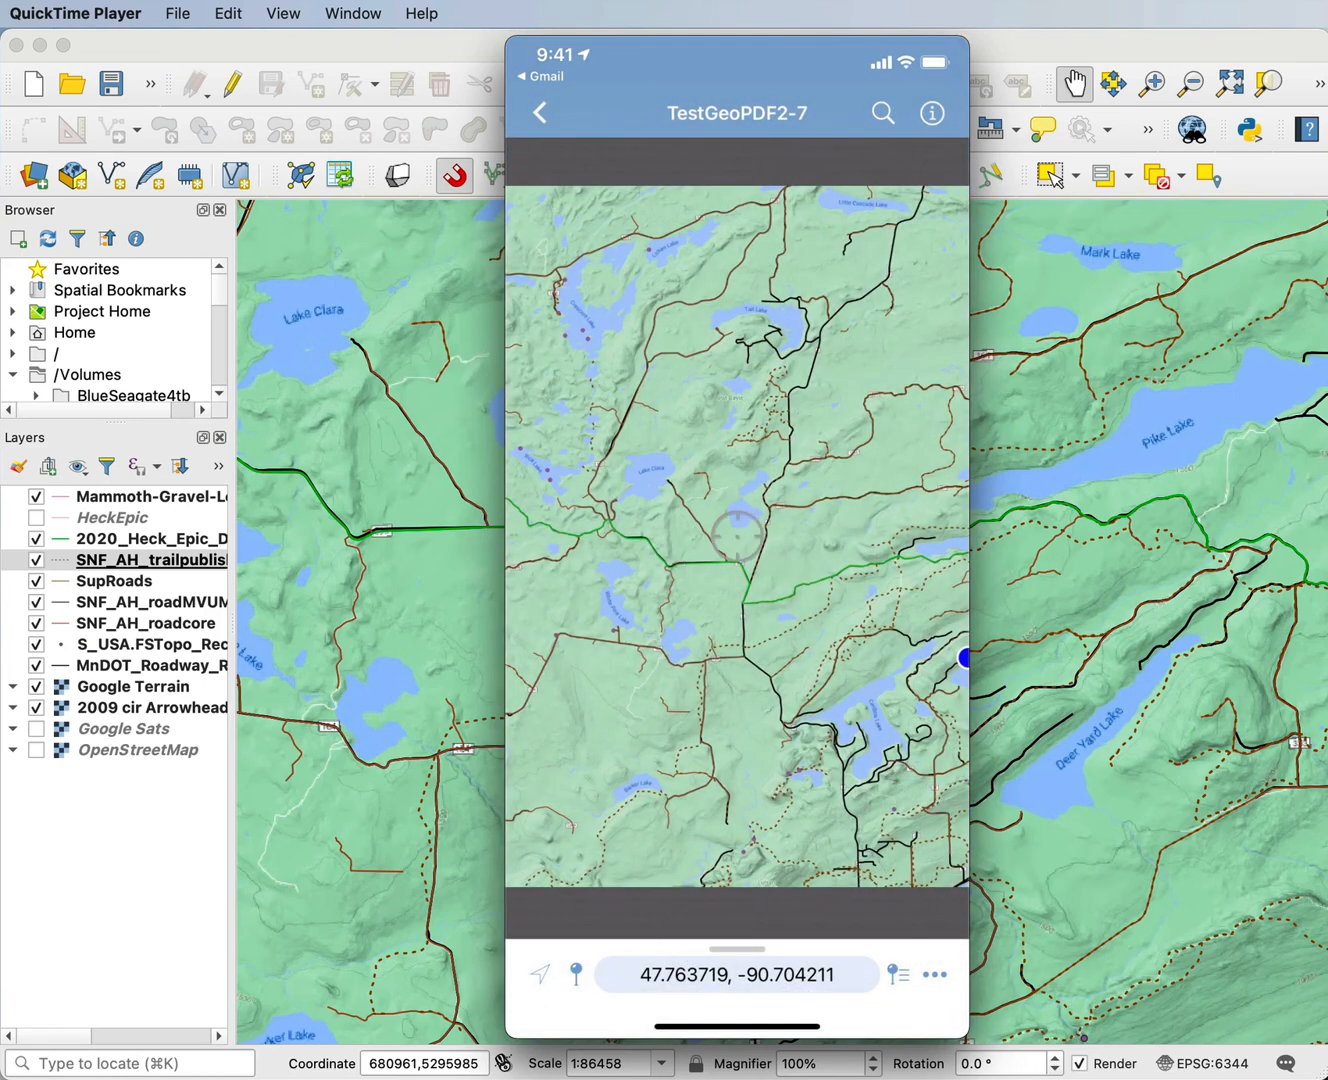